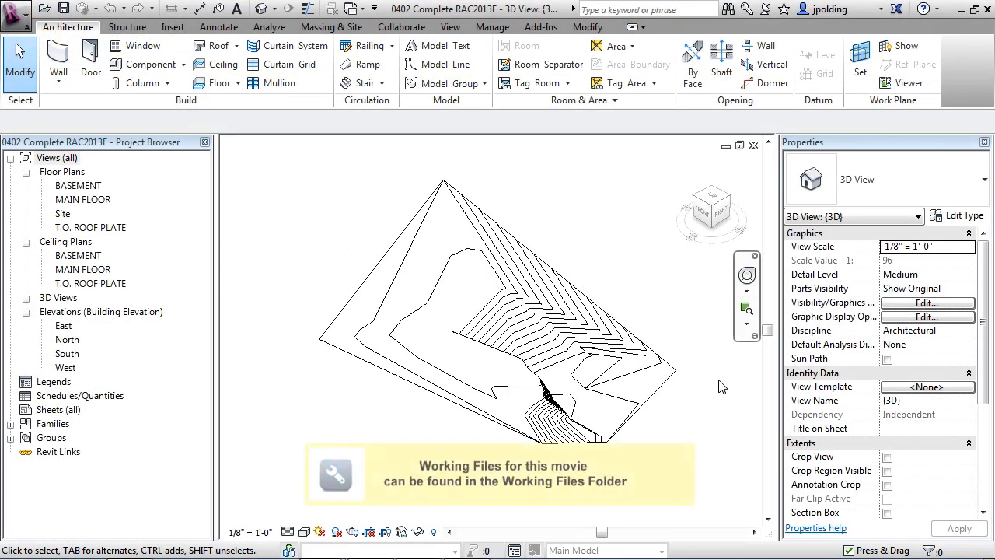
mouse_move(638, 305)
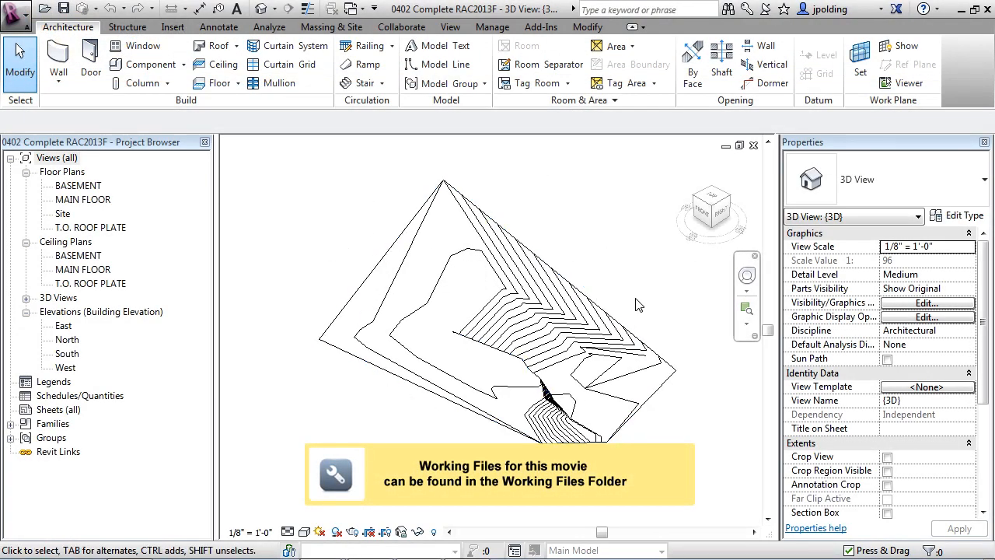
mouse_move(637, 284)
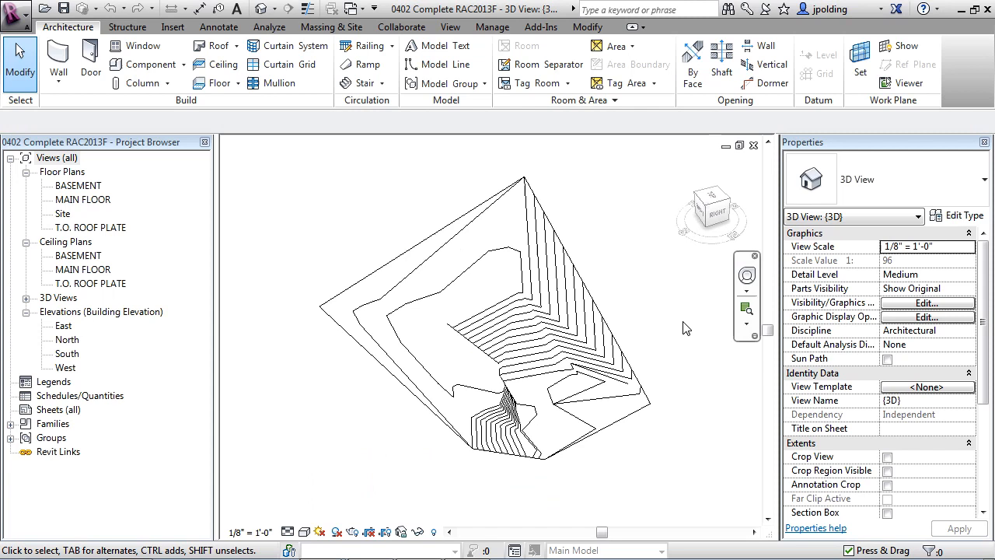
mouse_move(674, 322)
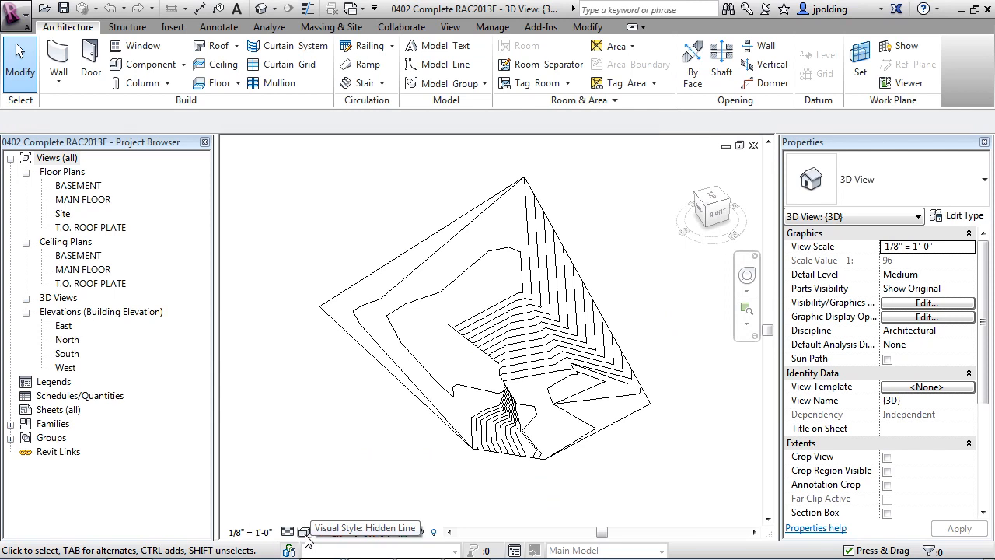
Switch the 3D view's visual style to Shaded so the topography shows brown.
left_click(307, 530)
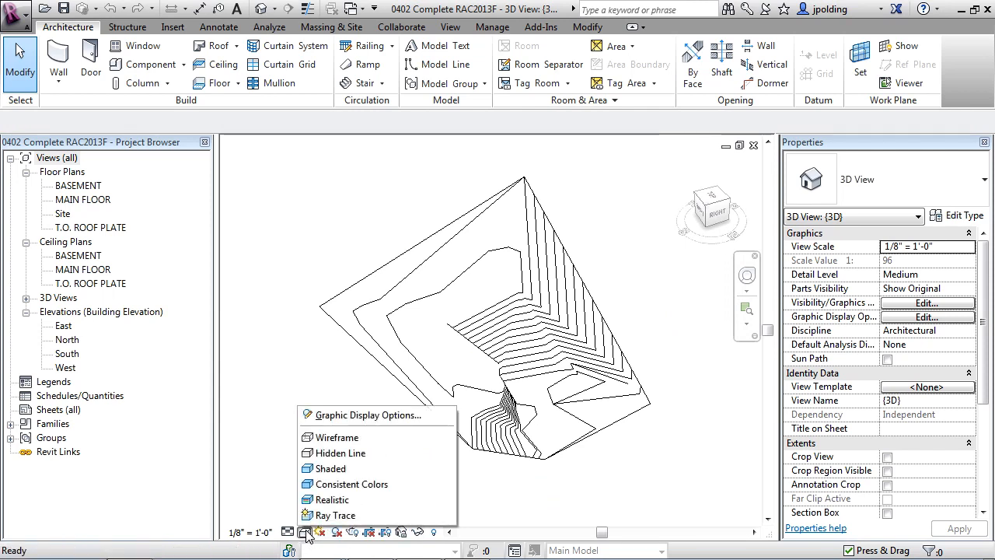
left_click(329, 468)
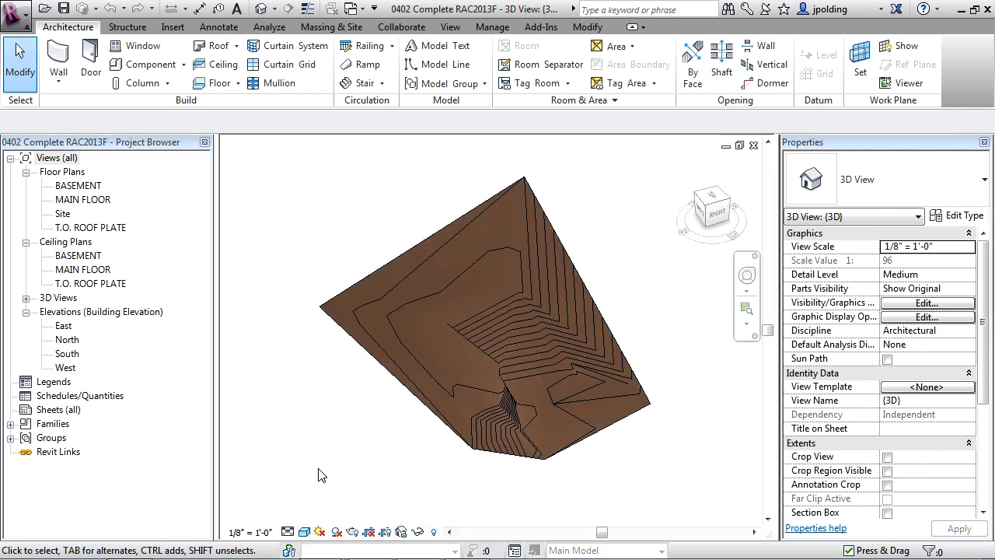
mouse_move(342, 425)
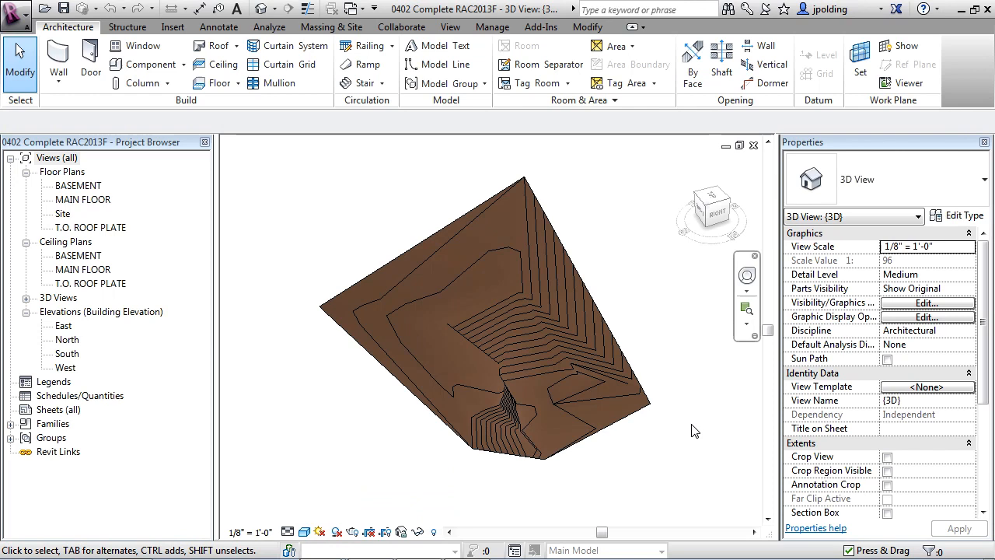
mouse_move(685, 353)
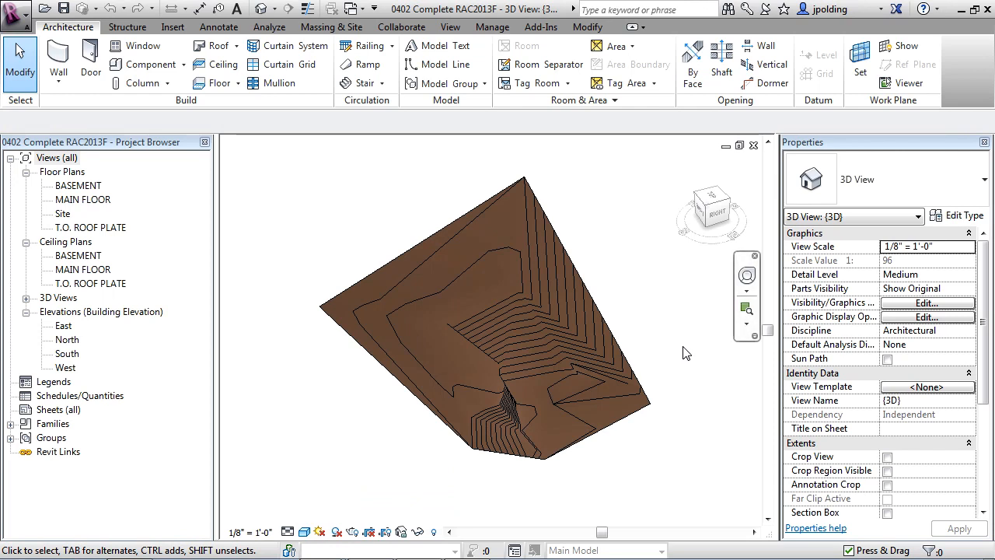
mouse_move(663, 321)
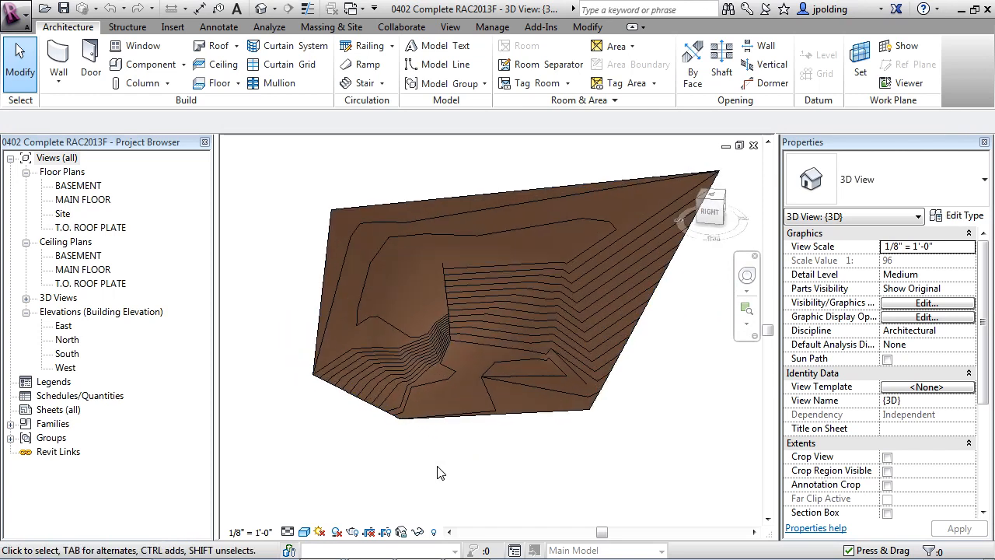
Select the topographic surface and begin editing its By Category Material property.
left_click(439, 421)
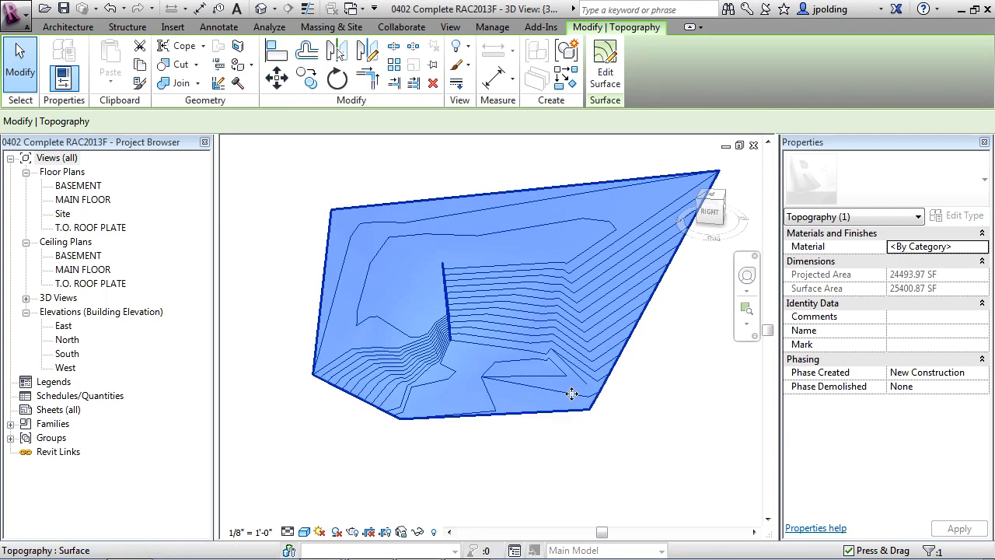
mouse_move(575, 392)
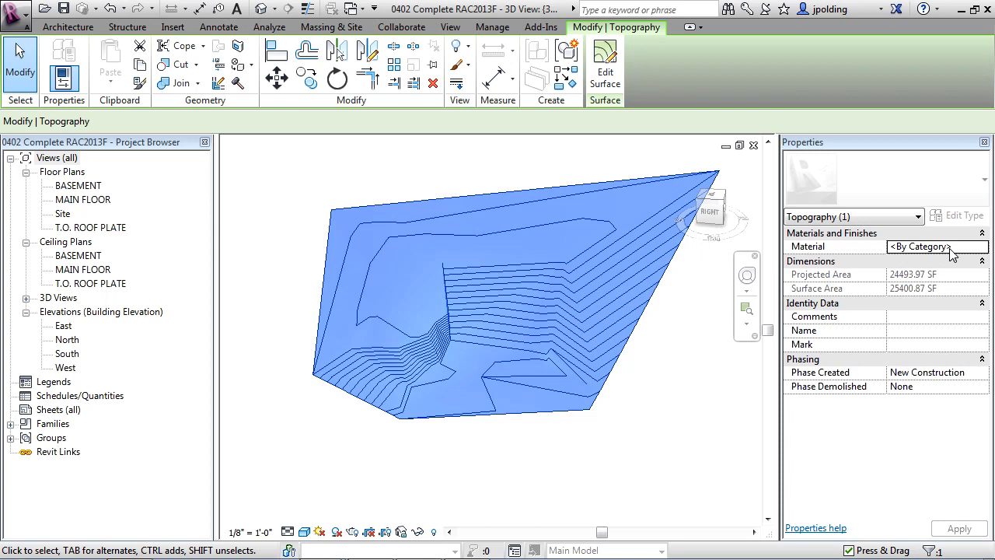
left_click(925, 246)
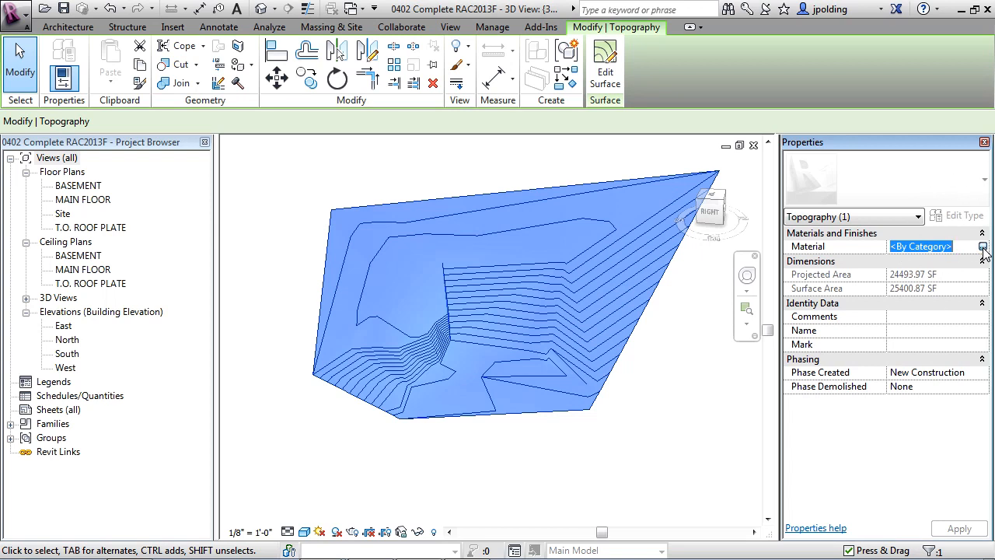
Browse materials for the surface and search for 'grass'.
left_click(982, 246)
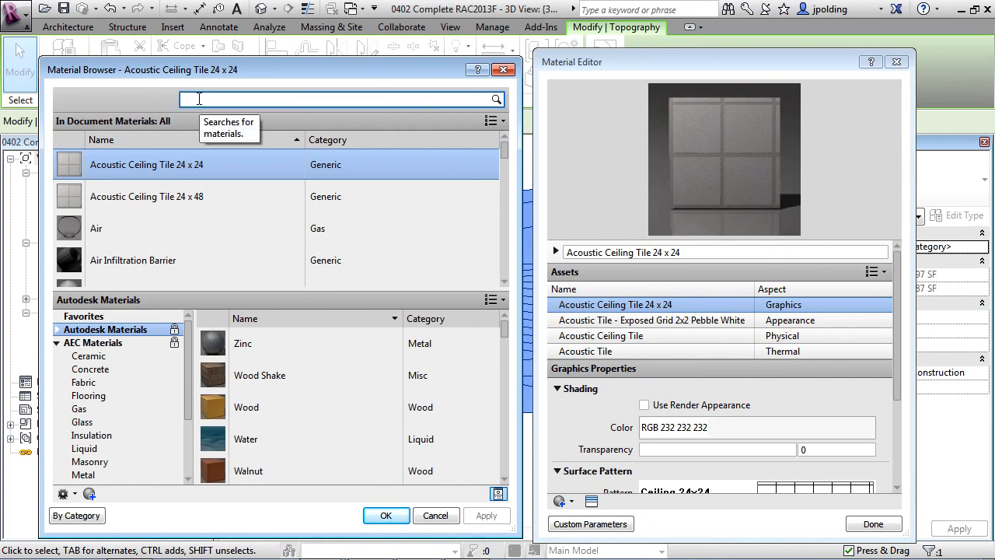
type("grass")
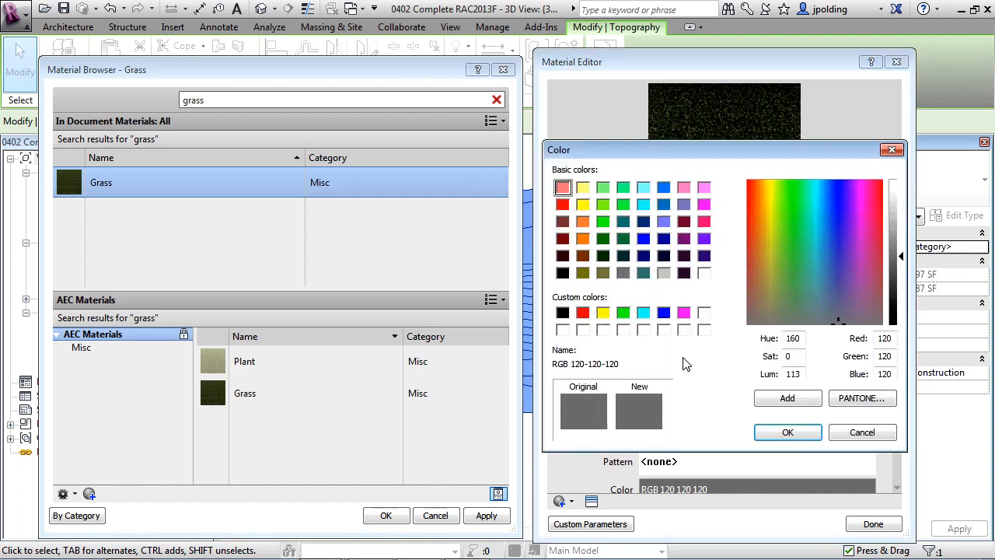
Set Grass's shading colour to light green (RGB 148 209 126) and close the editor.
left_click(789, 280)
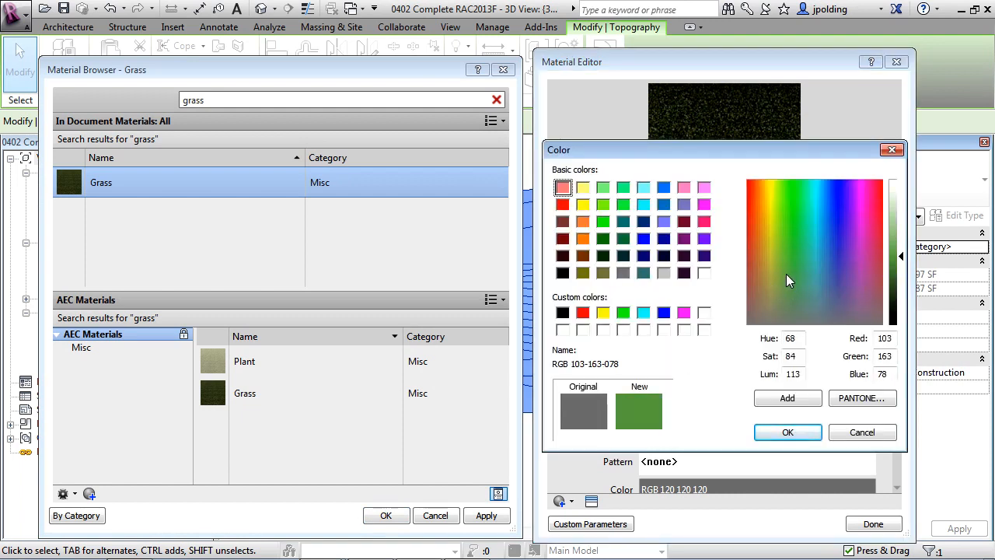
left_click(785, 255)
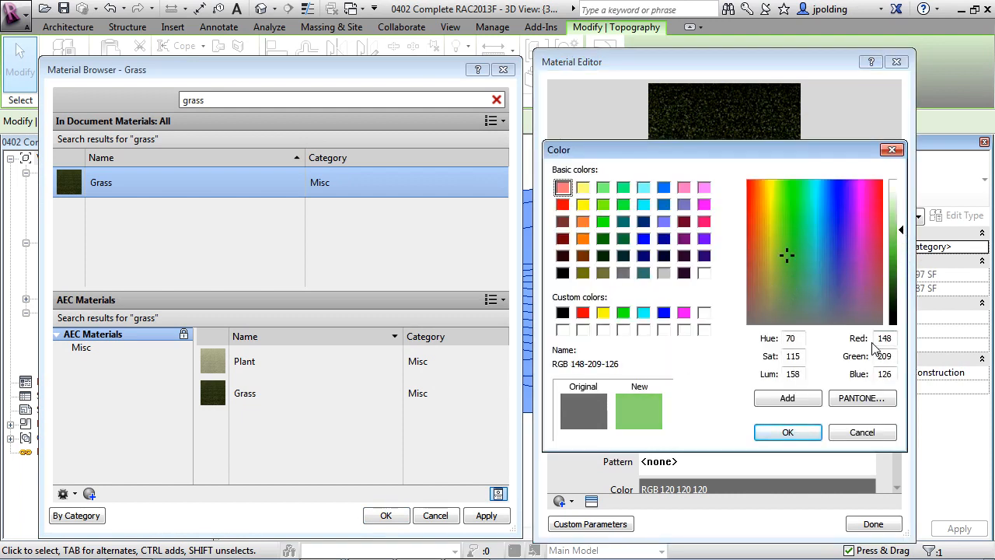
left_click(787, 432)
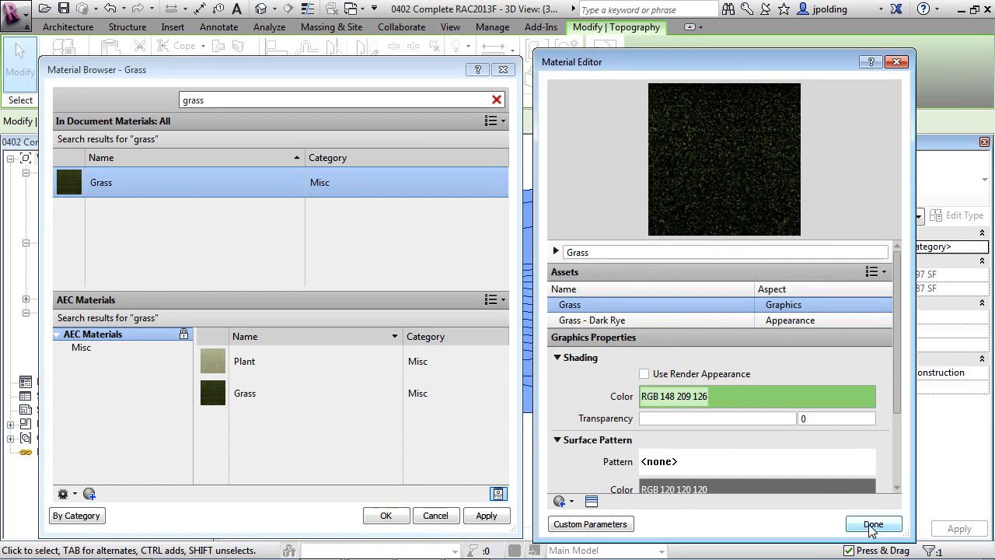
left_click(873, 523)
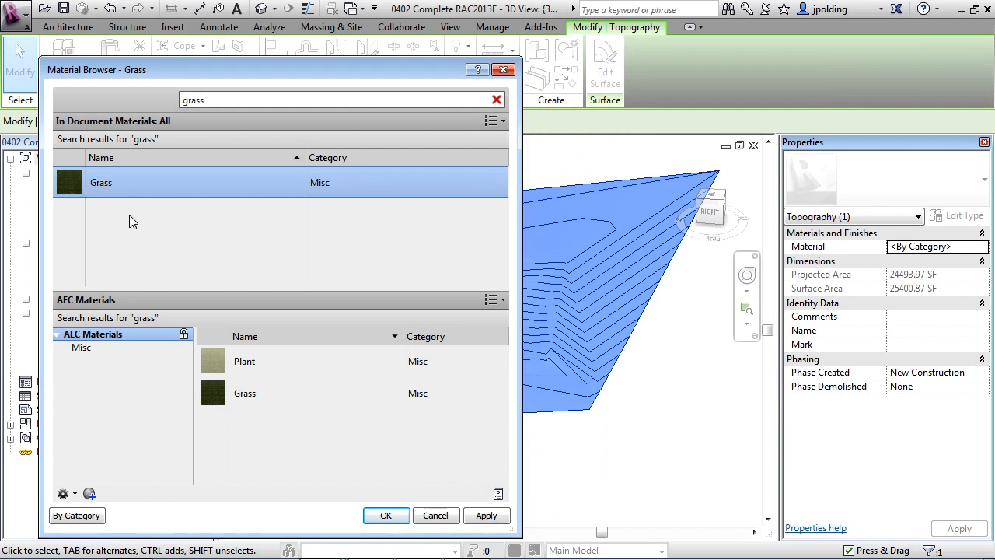
Assign the Grass material to the topography, making it appear light green.
left_click(386, 515)
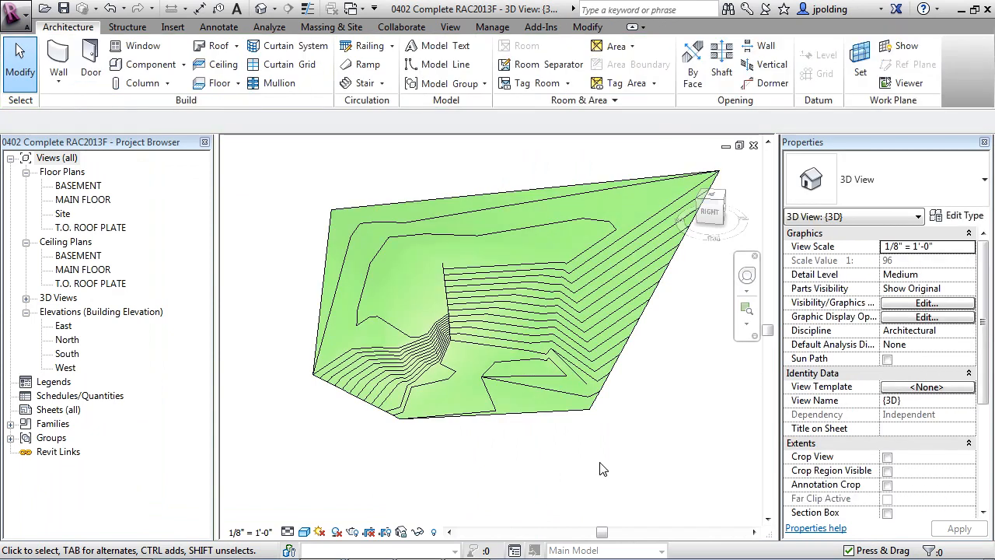
mouse_move(697, 461)
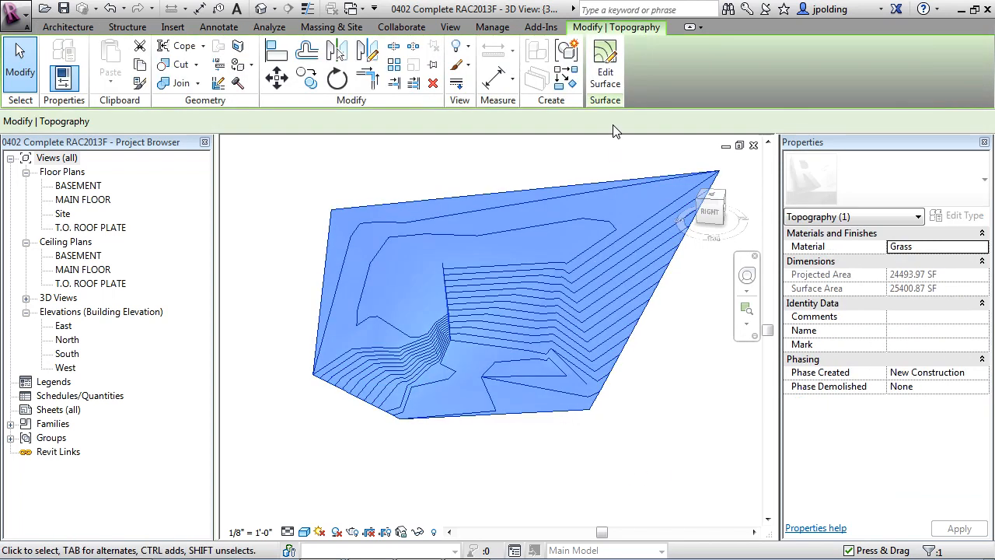
Edit the topography, change an interior point's elevation, and finish the surface.
left_click(603, 66)
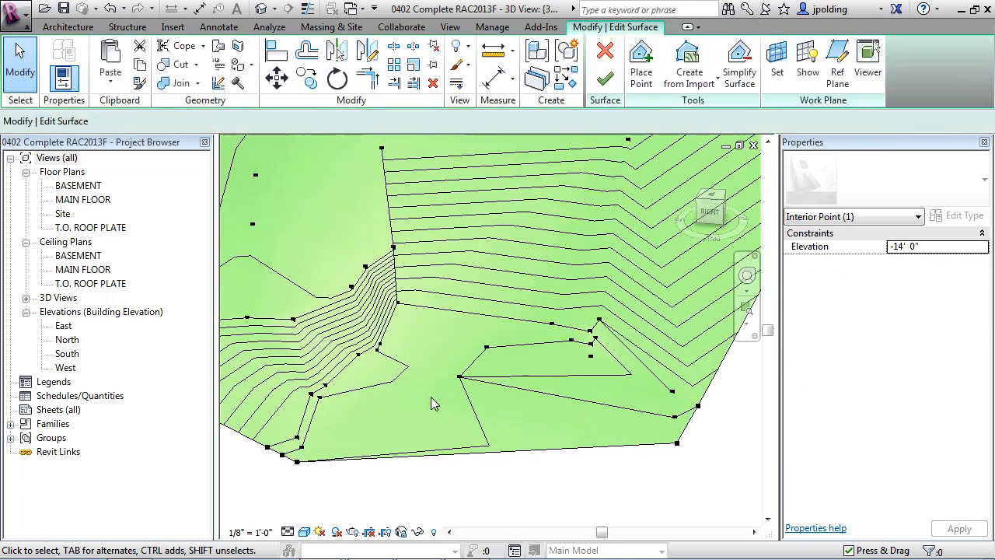
left_click(456, 377)
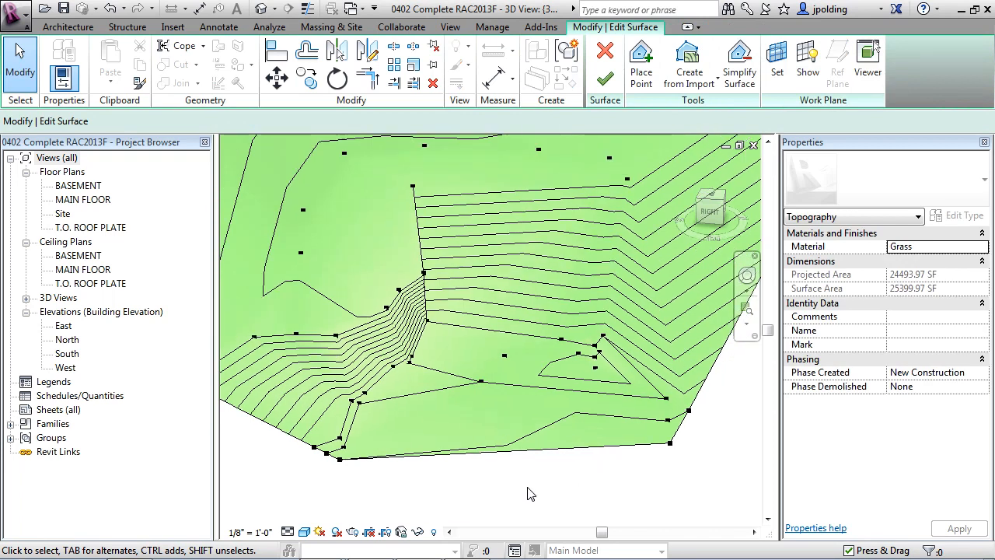
mouse_move(538, 493)
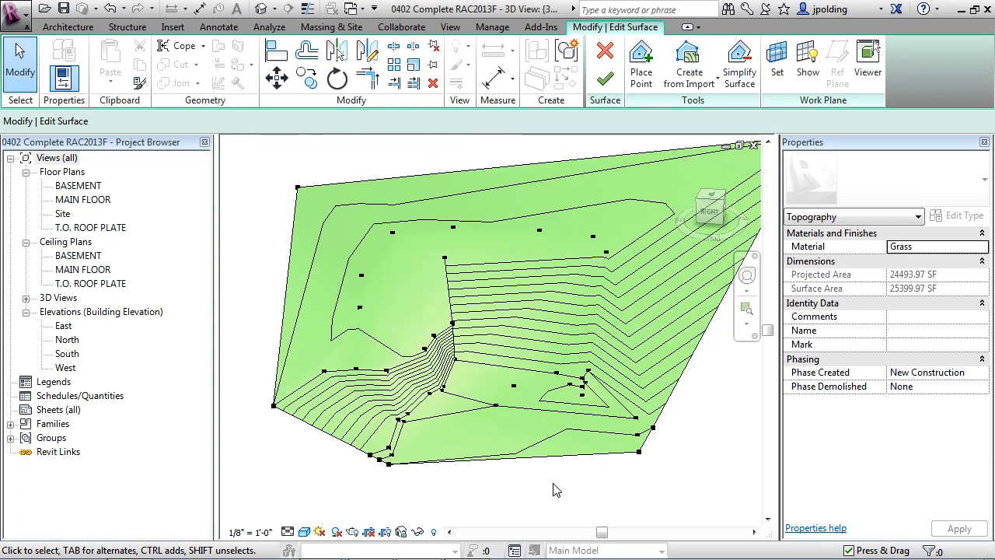
mouse_move(601, 81)
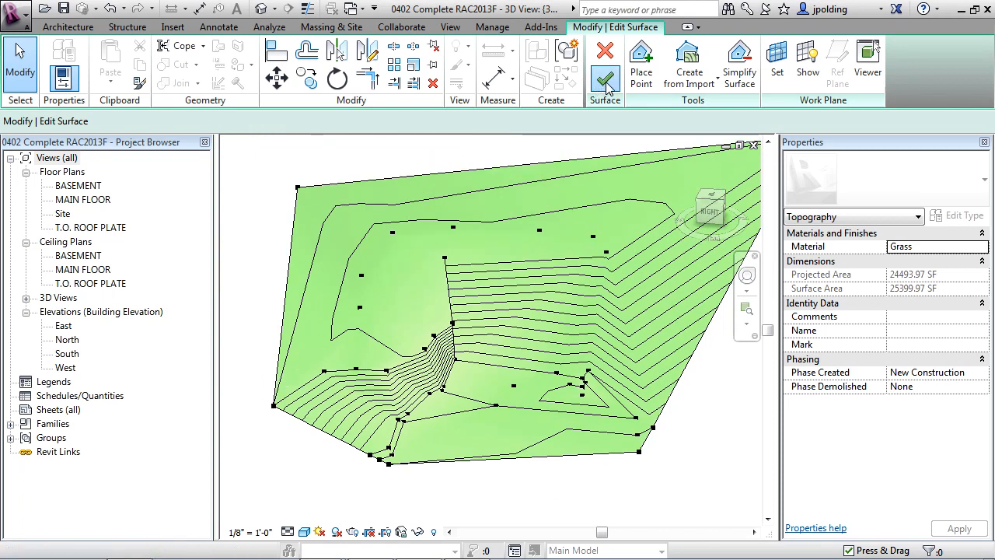
left_click(603, 59)
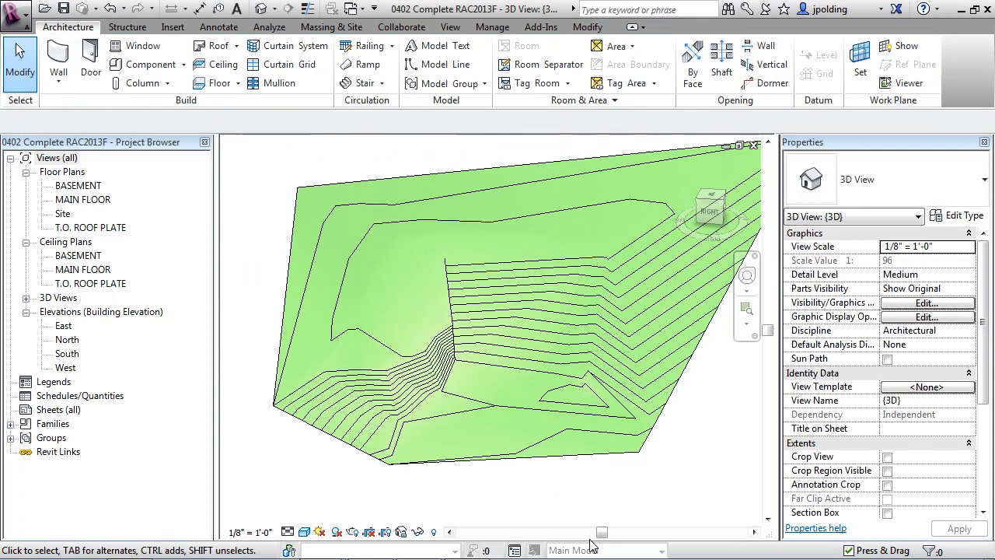